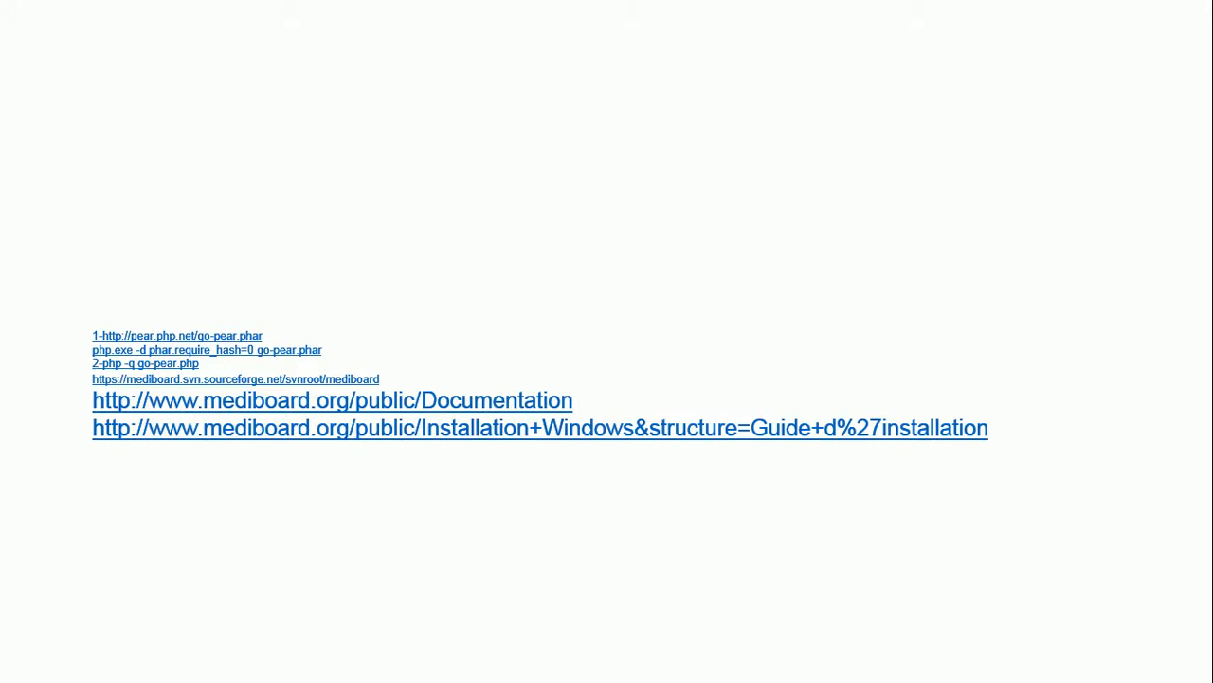
Try the slide's Documentation link, dismiss the invalid-address warning, and switch to the browser.
left_click(332, 400)
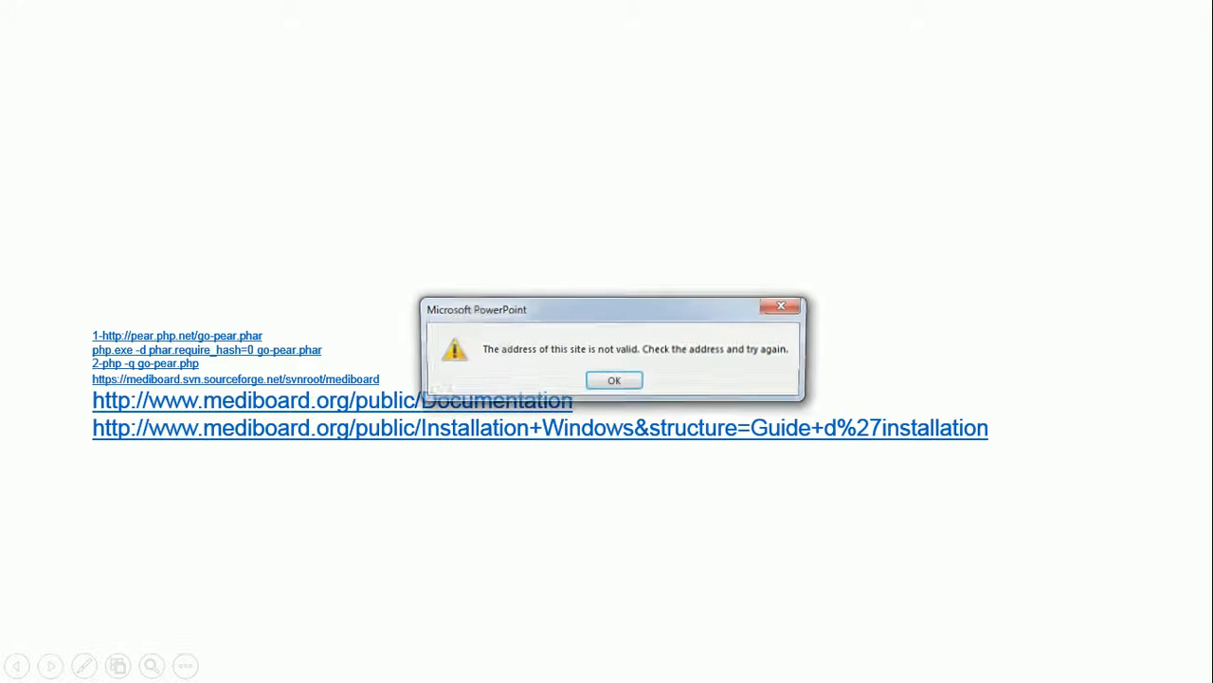
left_click(614, 379)
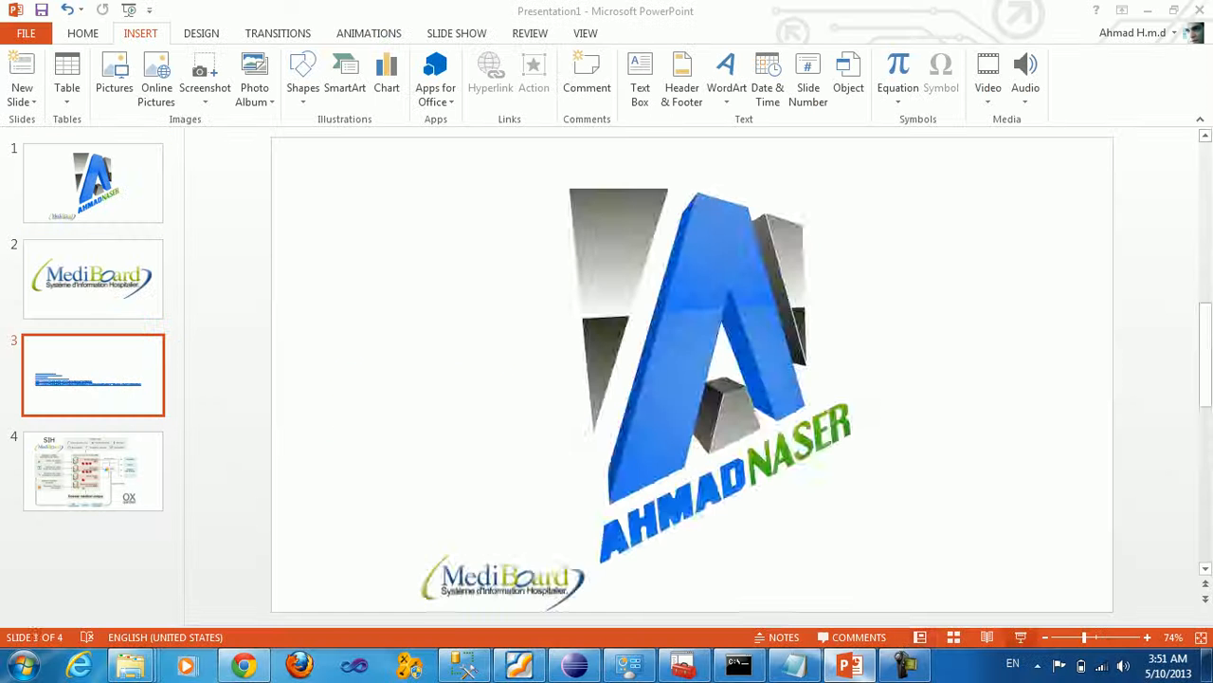
left_click(240, 664)
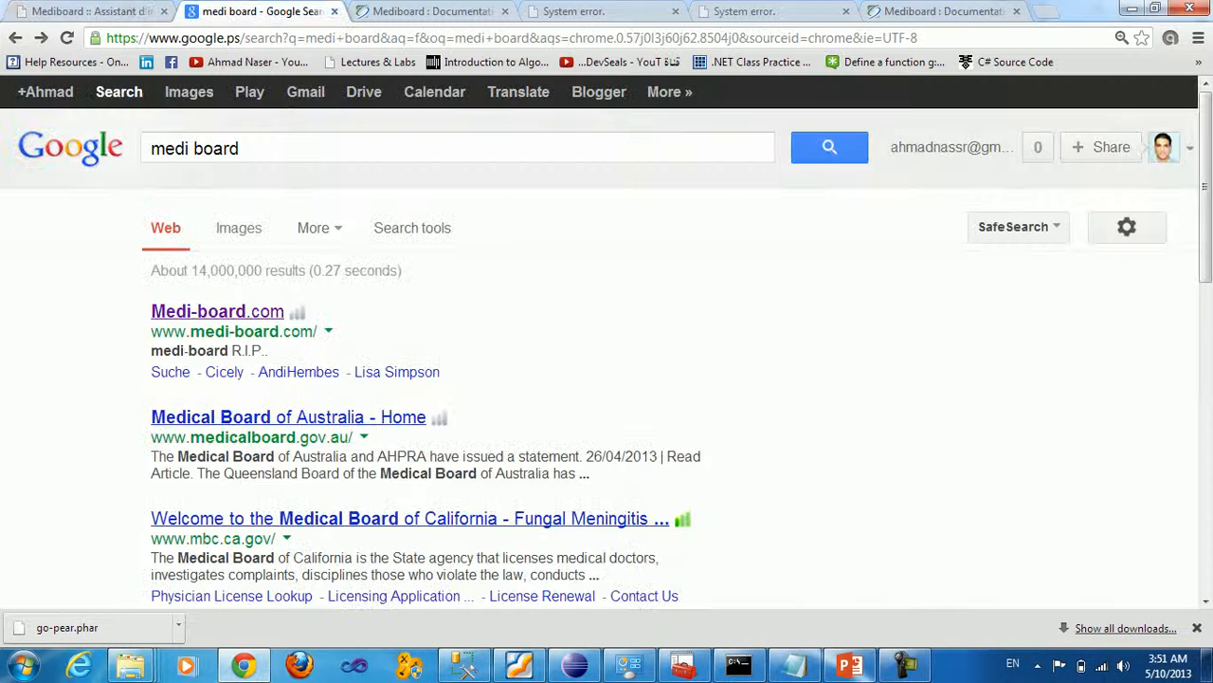
View the Mediboard documentation tab and scroll down to the 'pear install' commands.
left_click(432, 12)
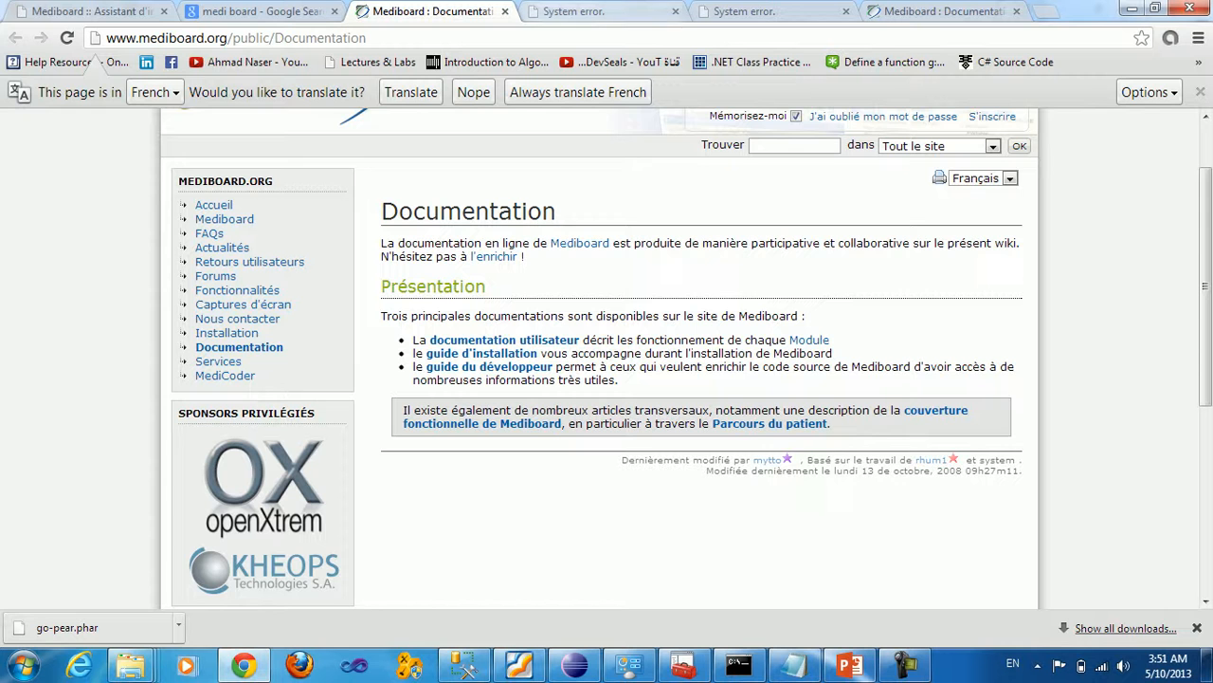
scroll("down", 3)
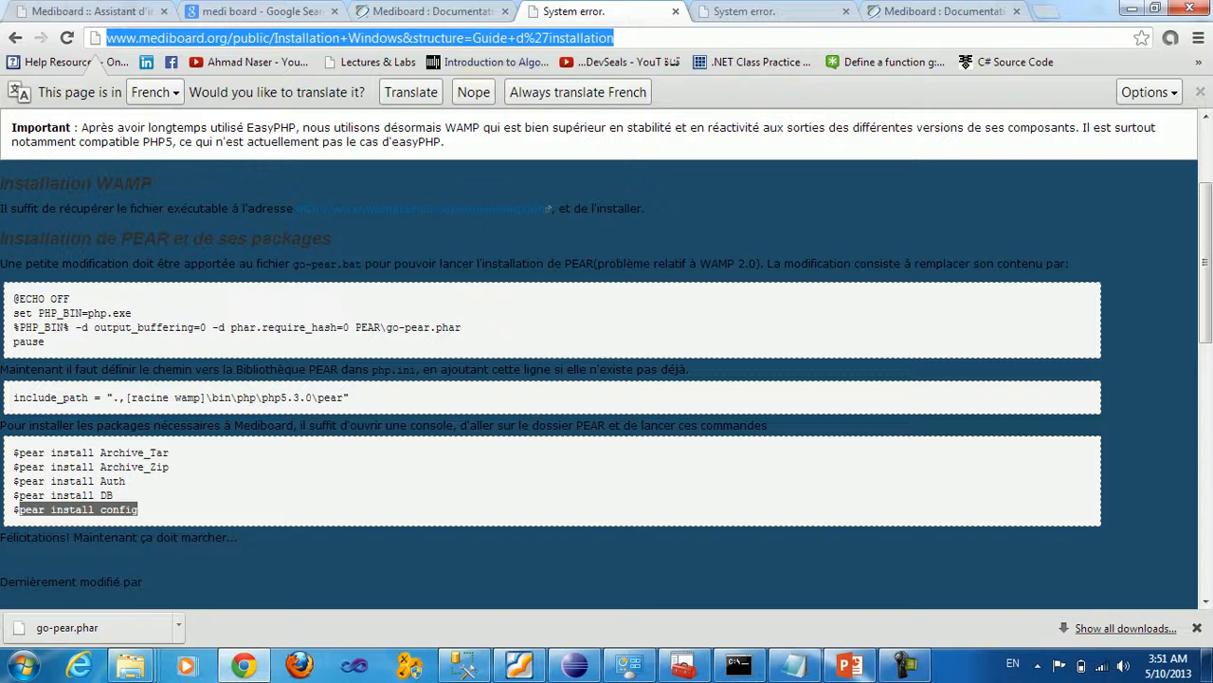
scroll("down", 3)
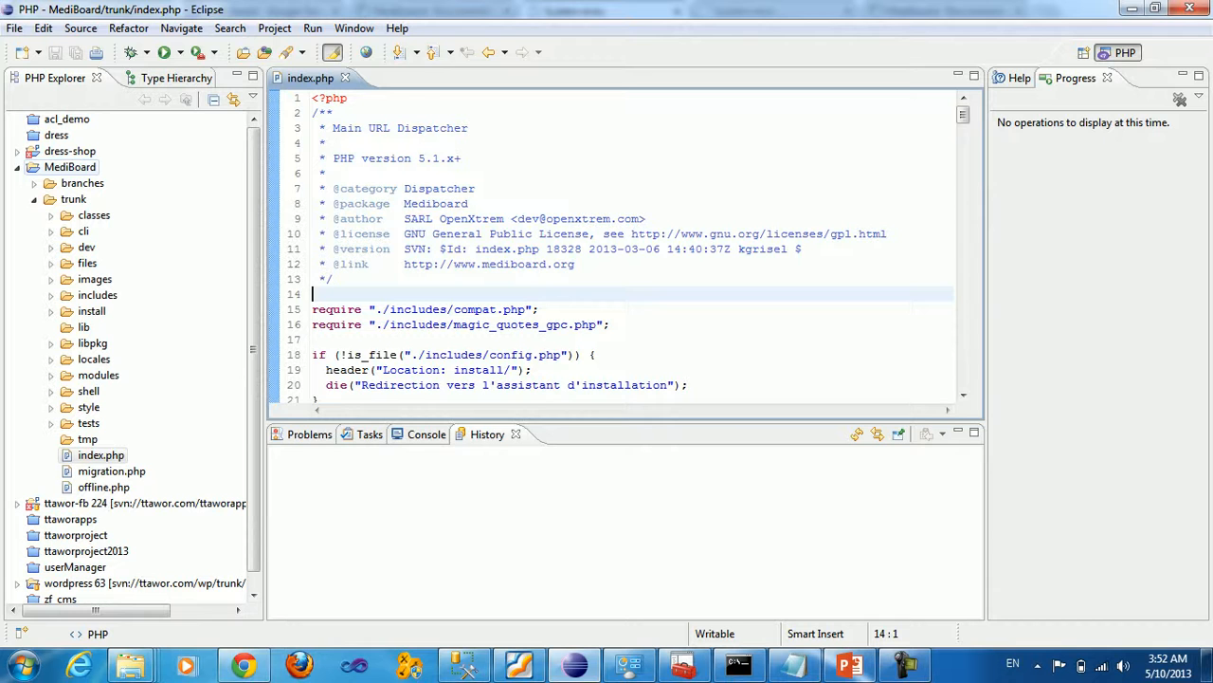
Scroll through the MediBoard trunk index.php dispatcher code in Eclipse.
scroll("down", 3)
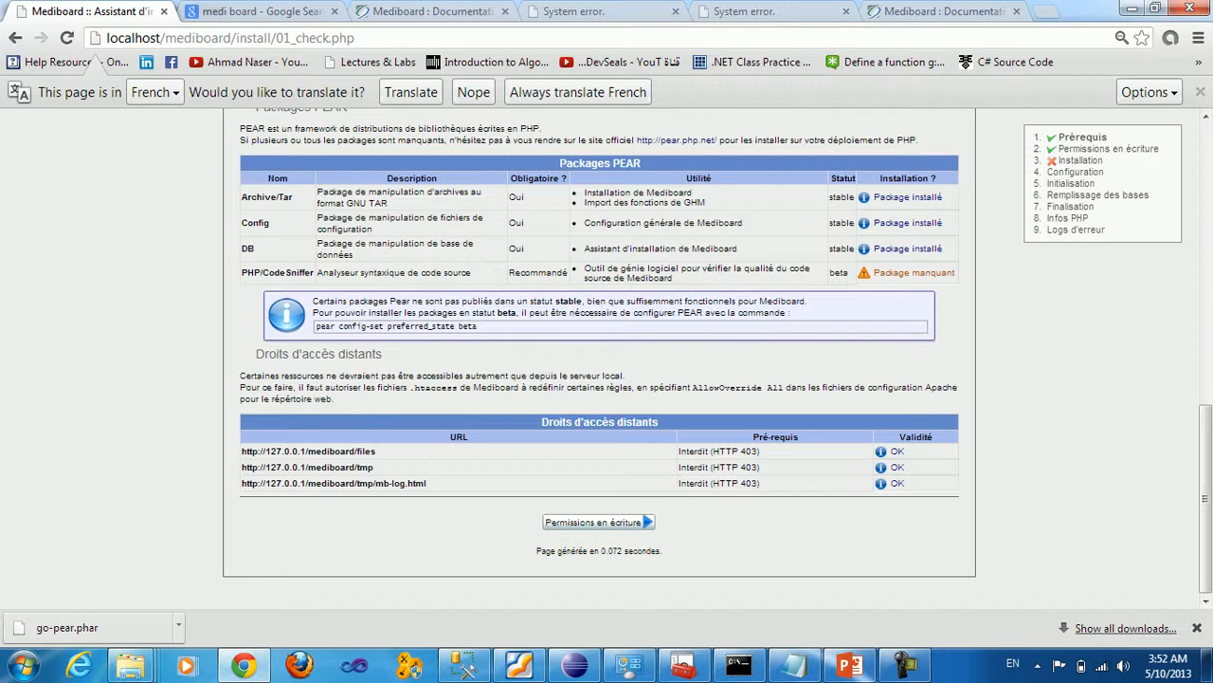
scroll("up", 3)
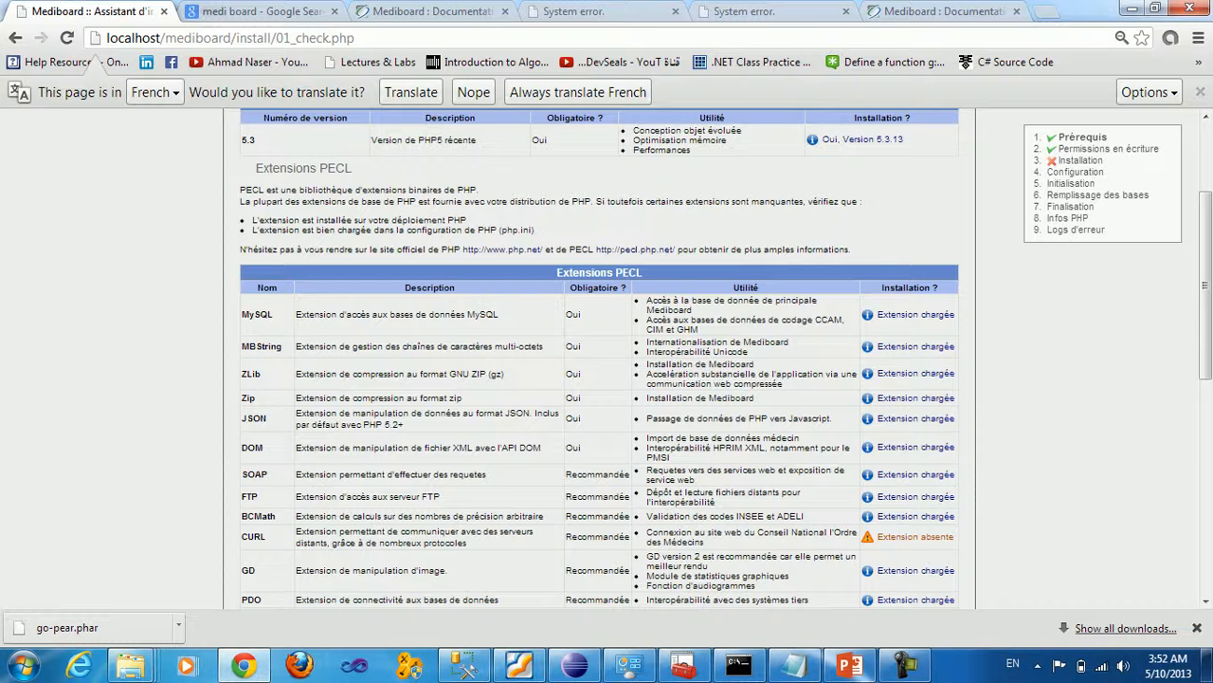
scroll("down", 3)
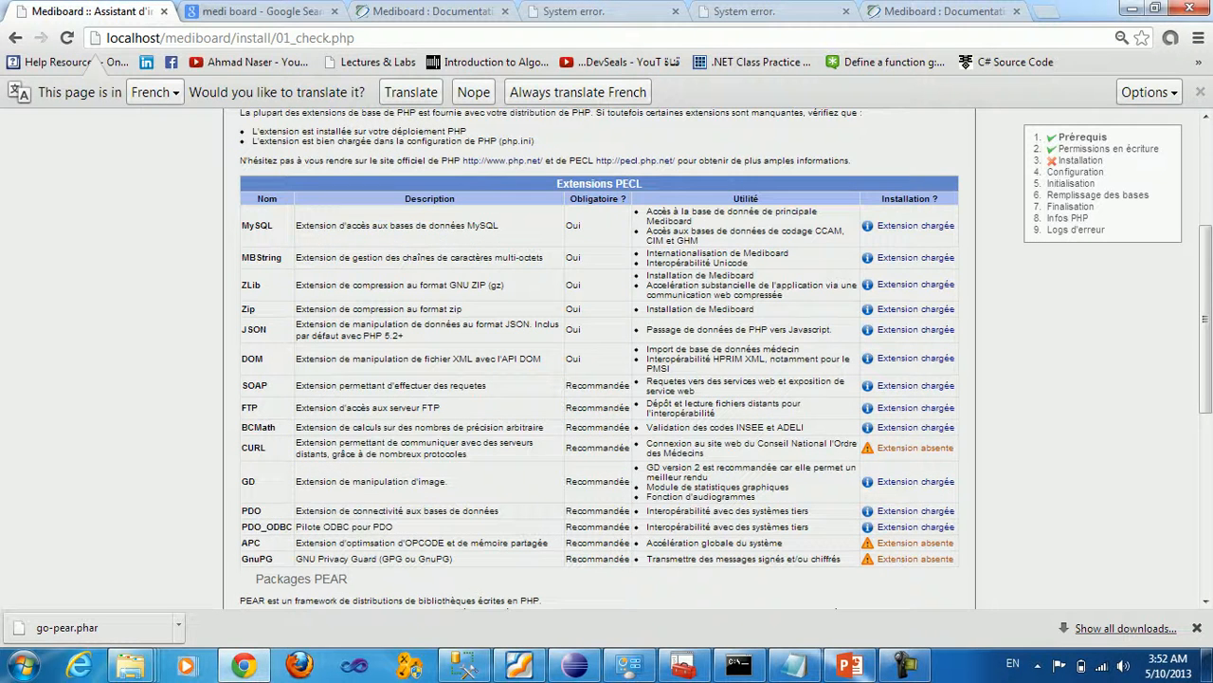
scroll("down", 3)
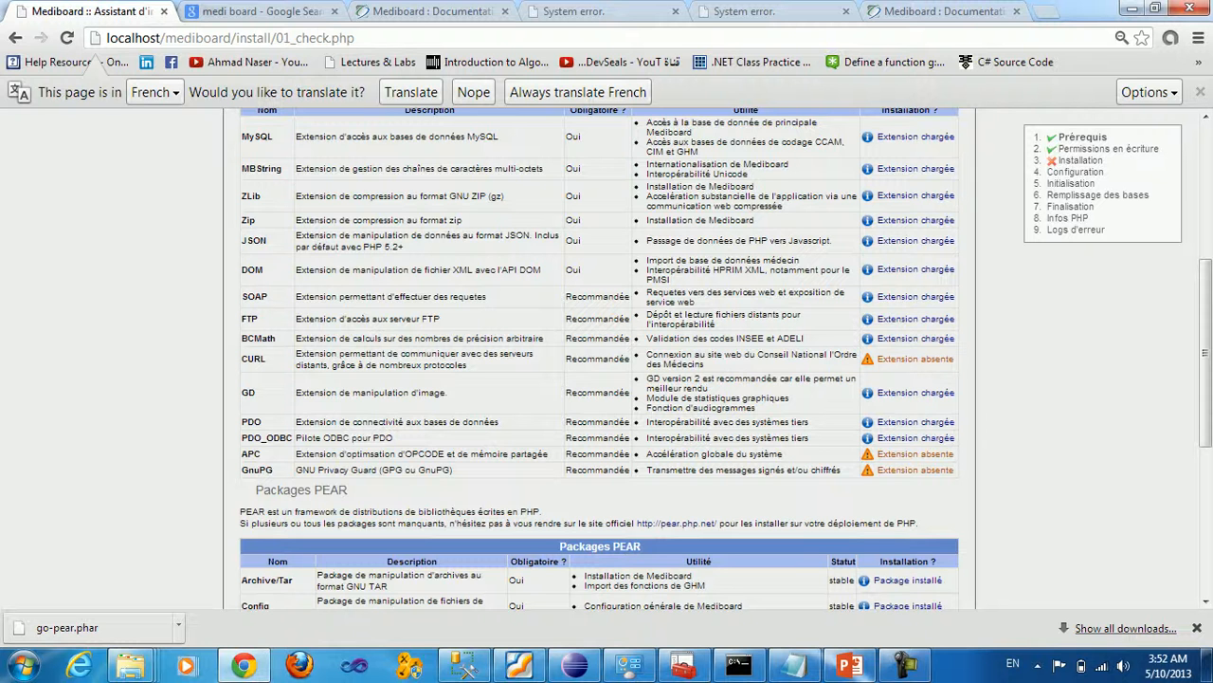
scroll("down", 3)
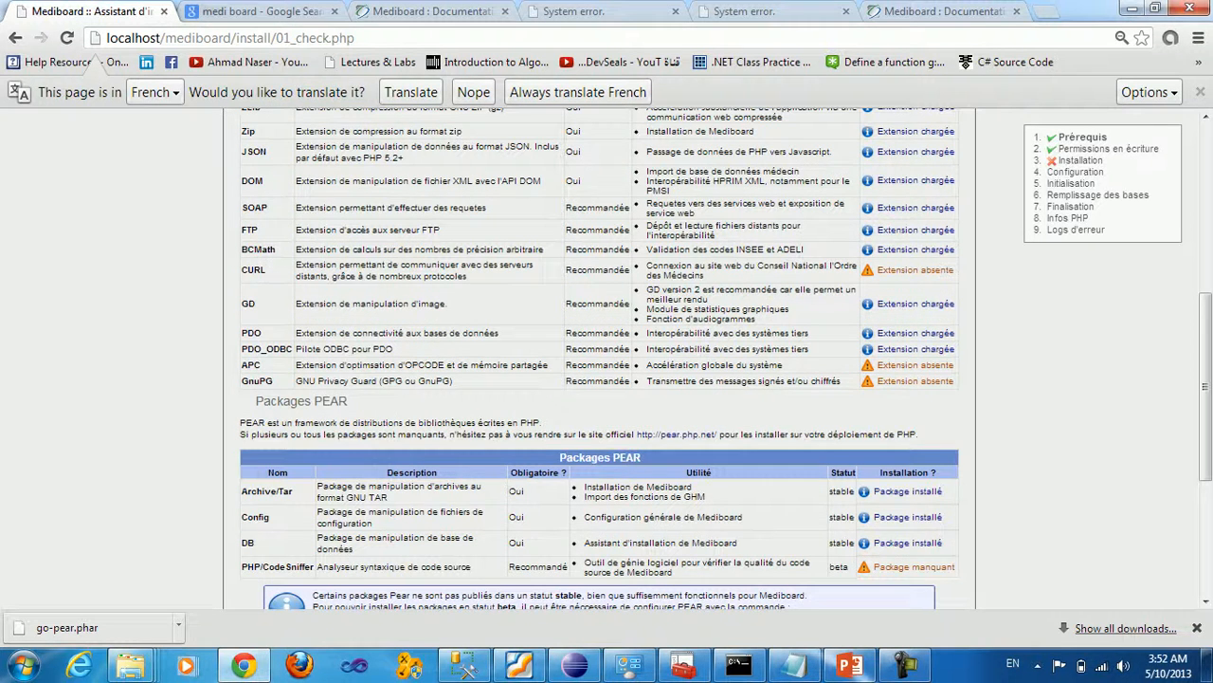
left_click(1037, 664)
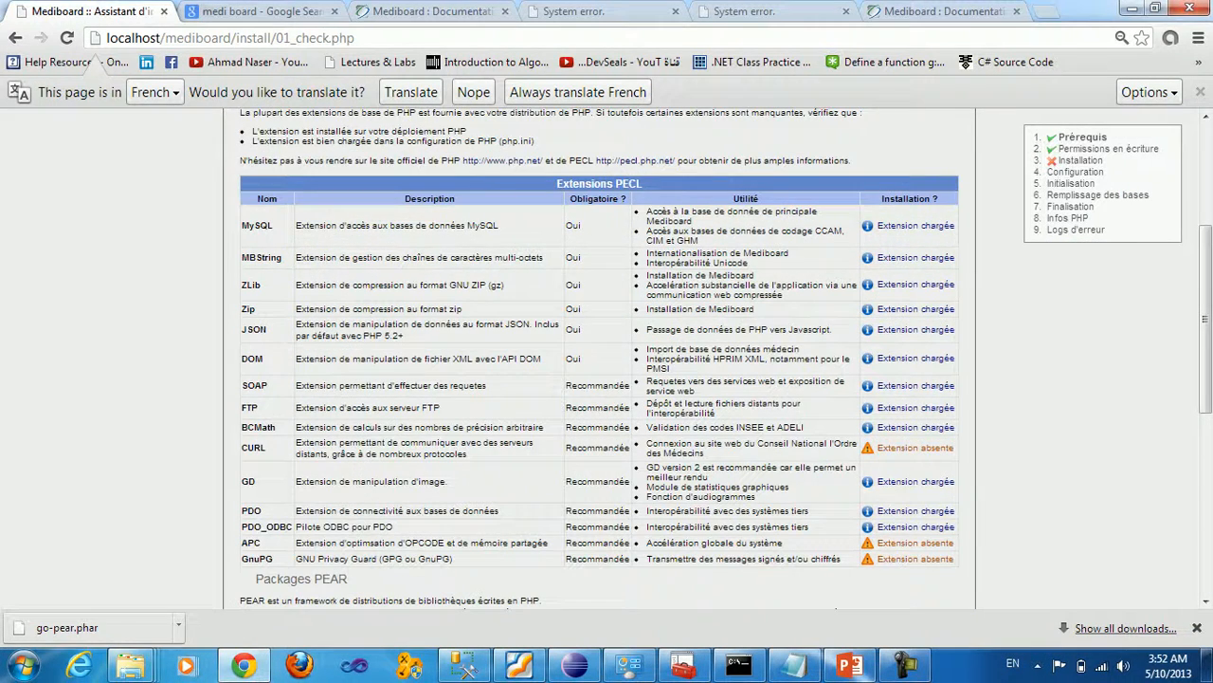
scroll("down", 3)
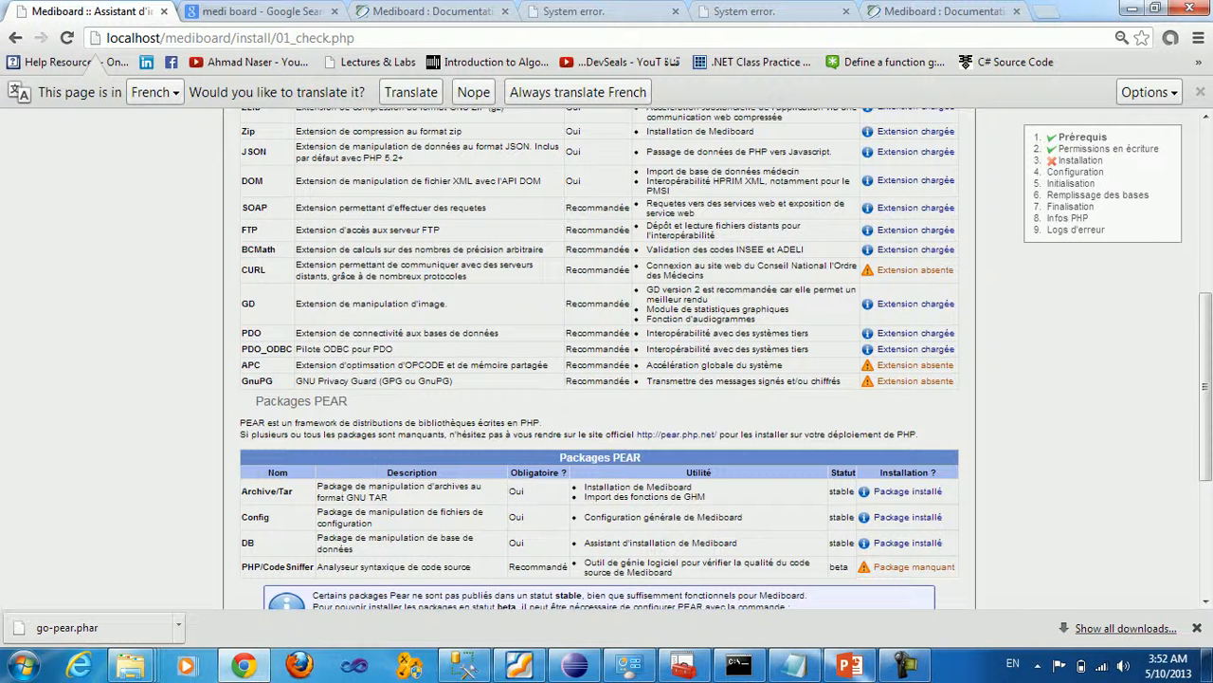
scroll("down", 3)
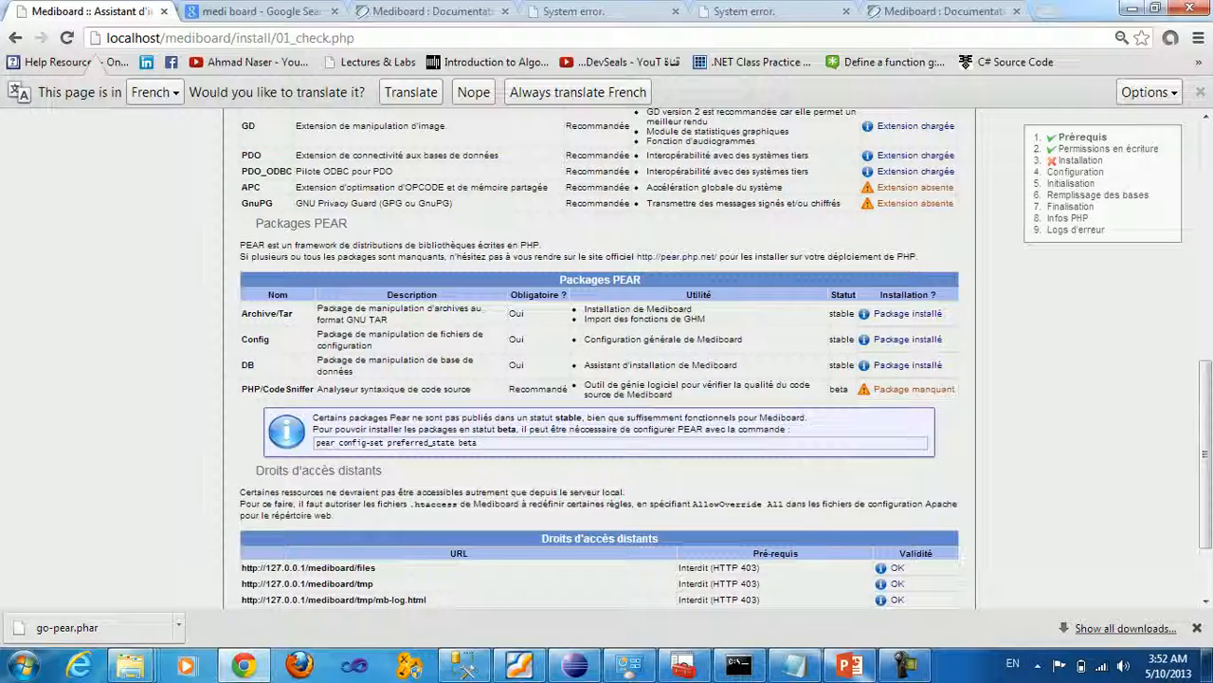
scroll("down", 3)
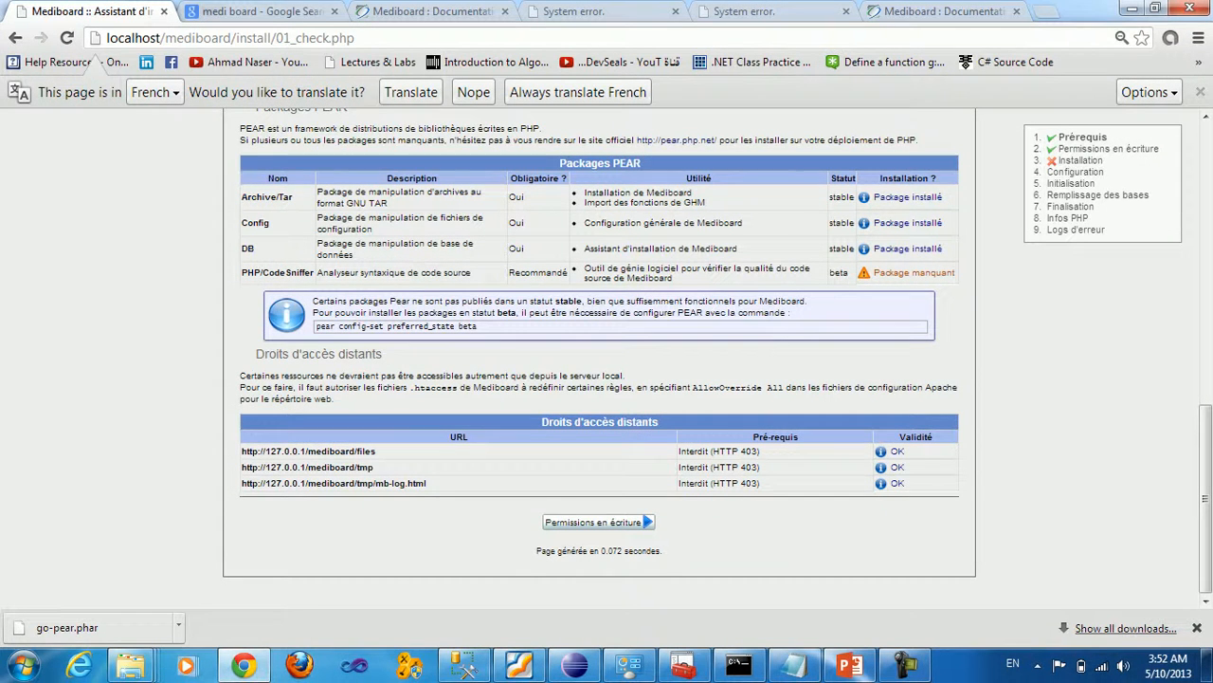
mouse_move(593, 523)
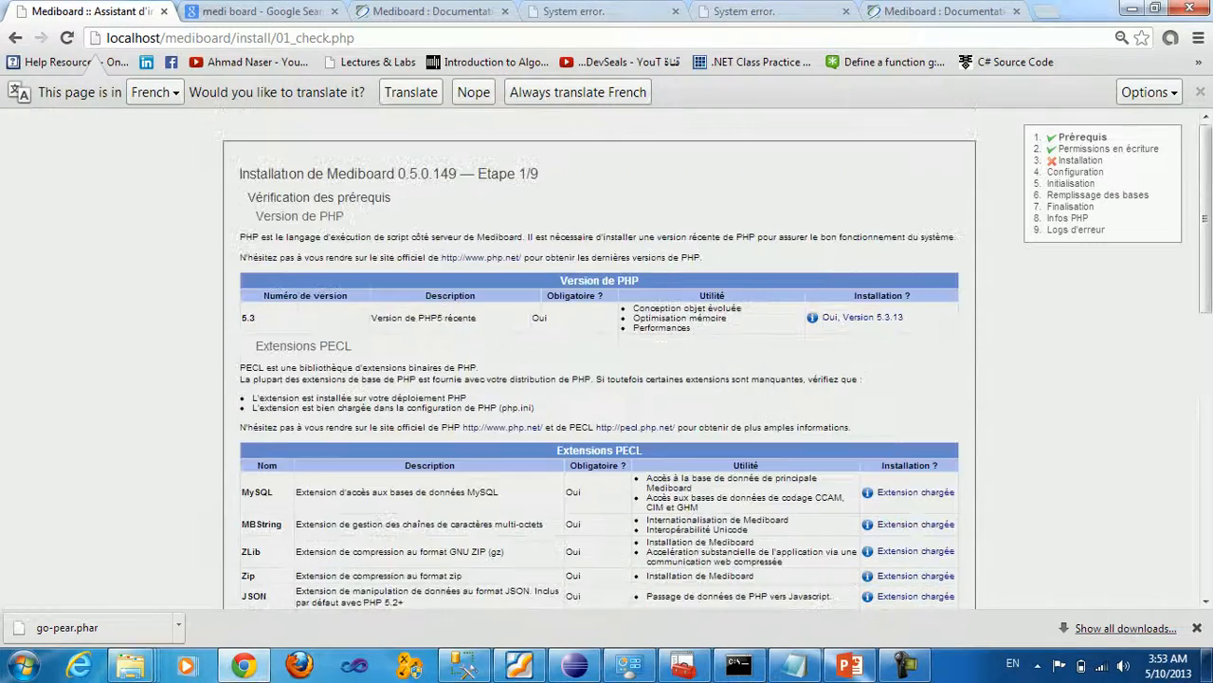
scroll("down", 3)
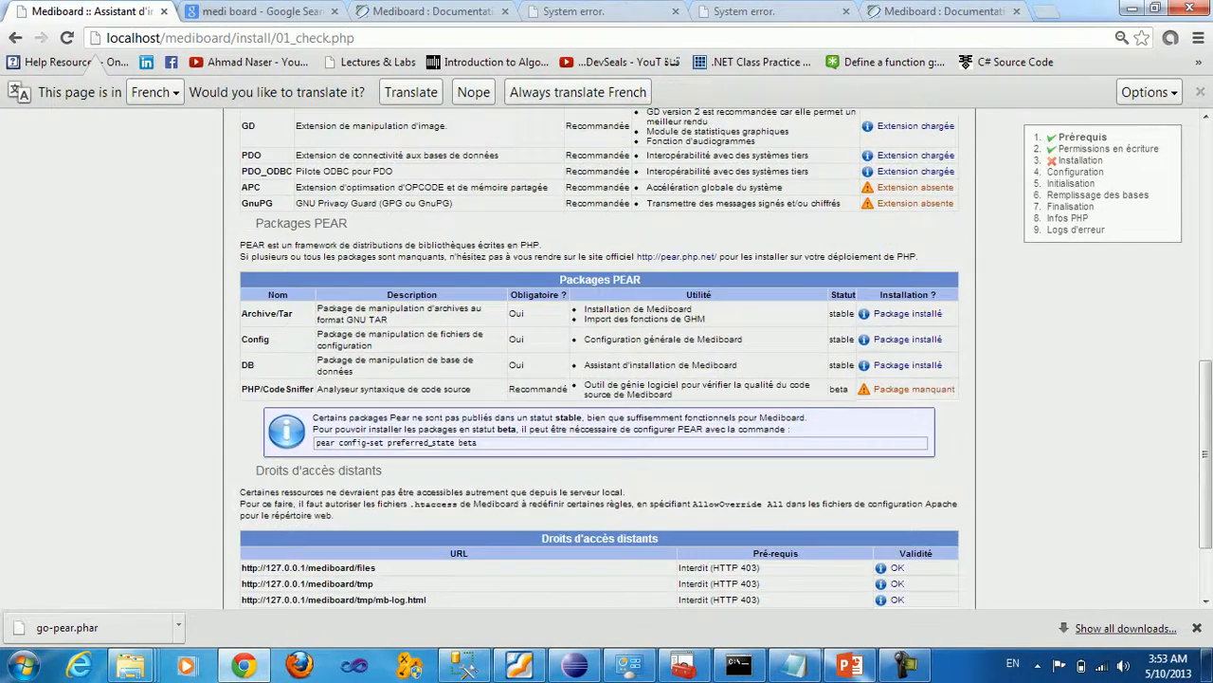
scroll("up", 3)
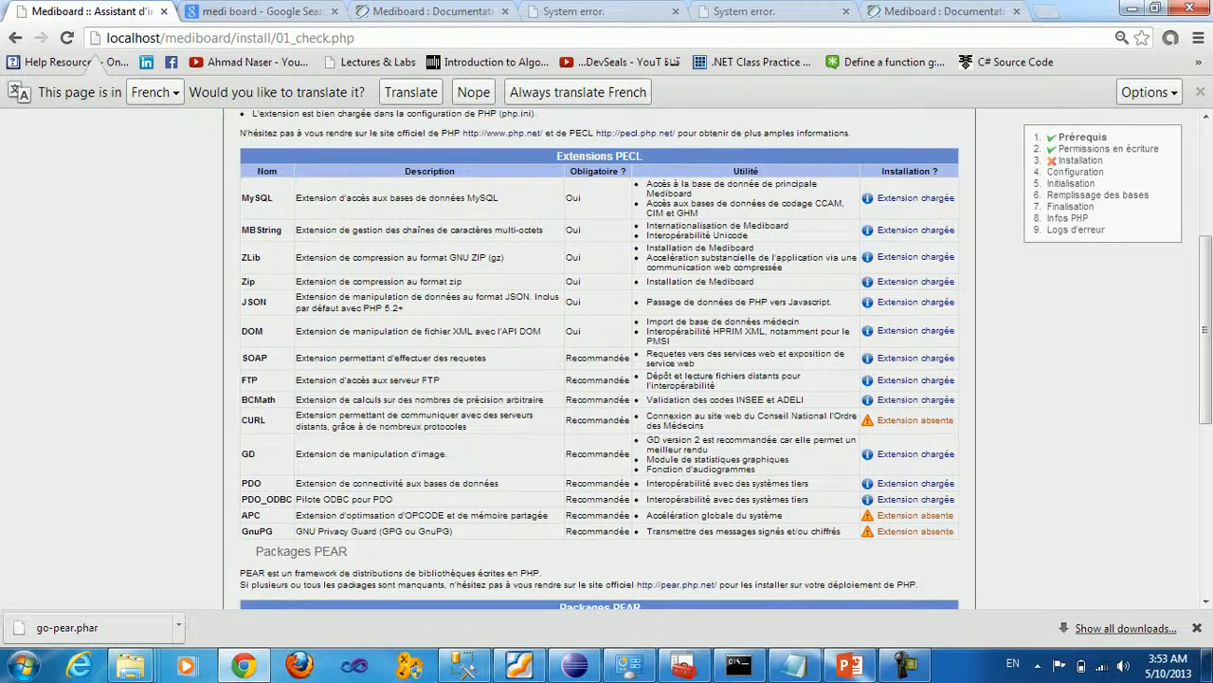